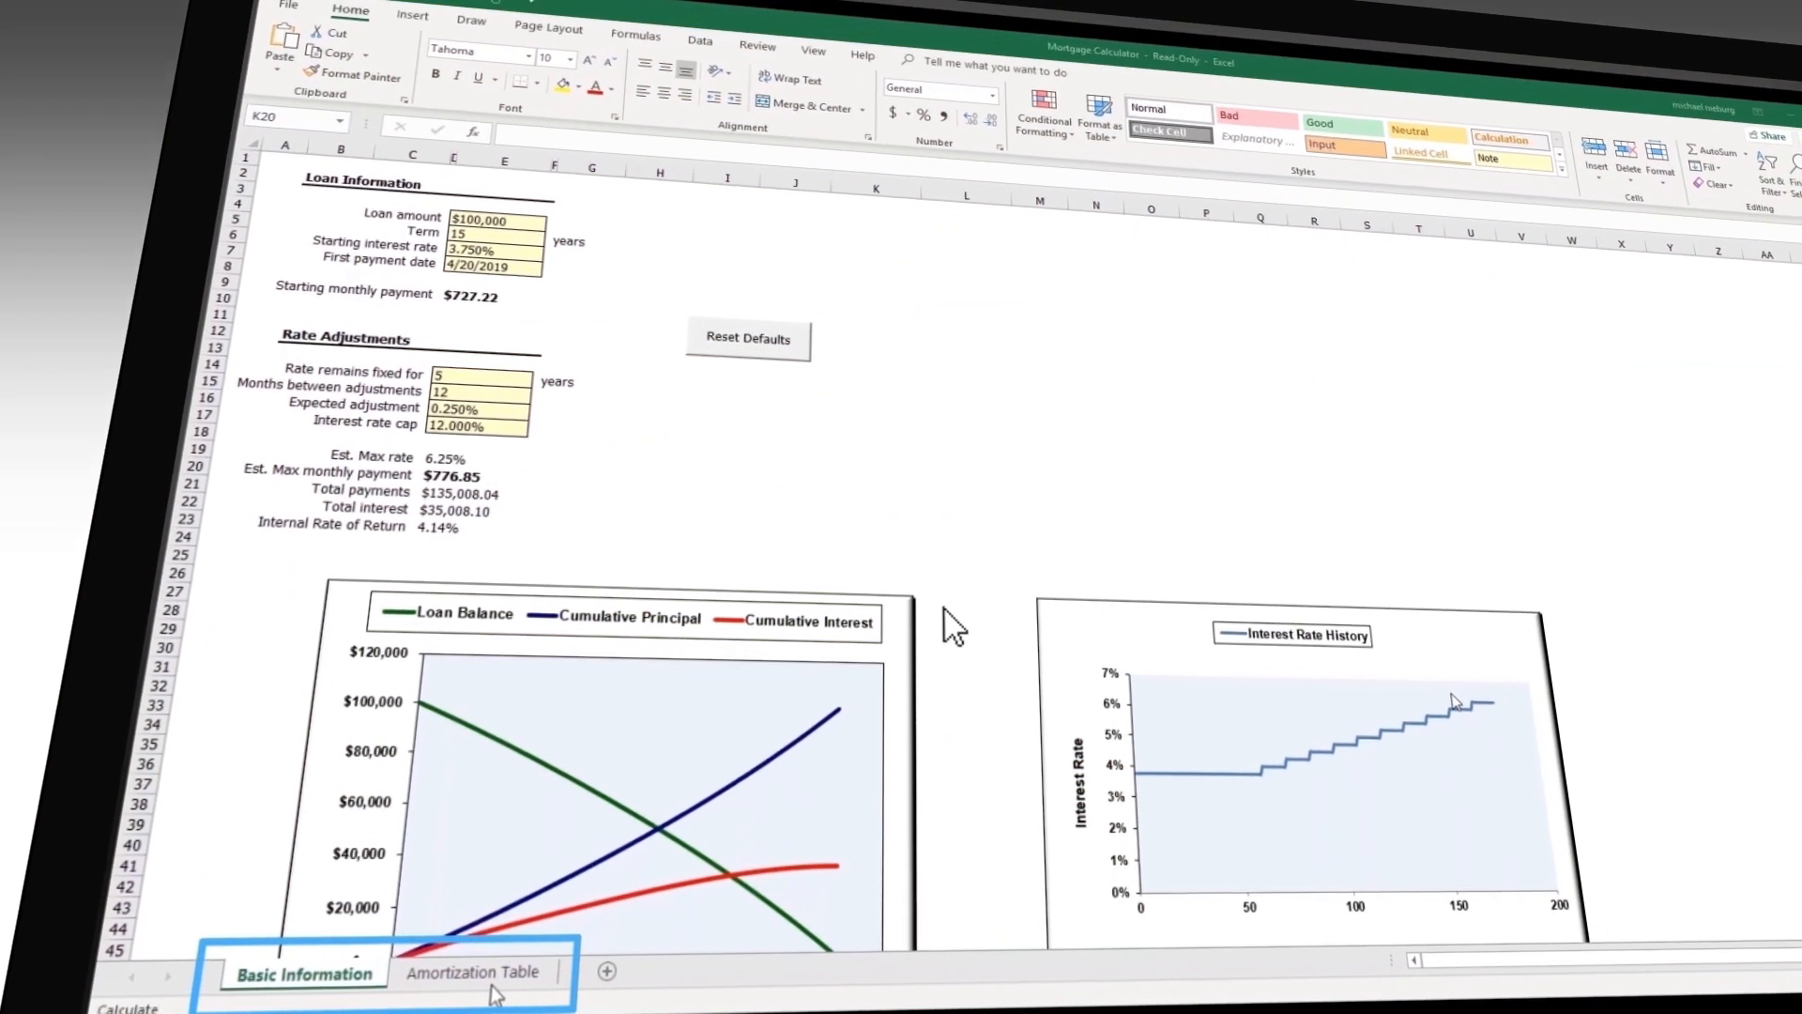
Try opening the Excel workbook from the desktop icon, which fails with a warning.
click(470, 972)
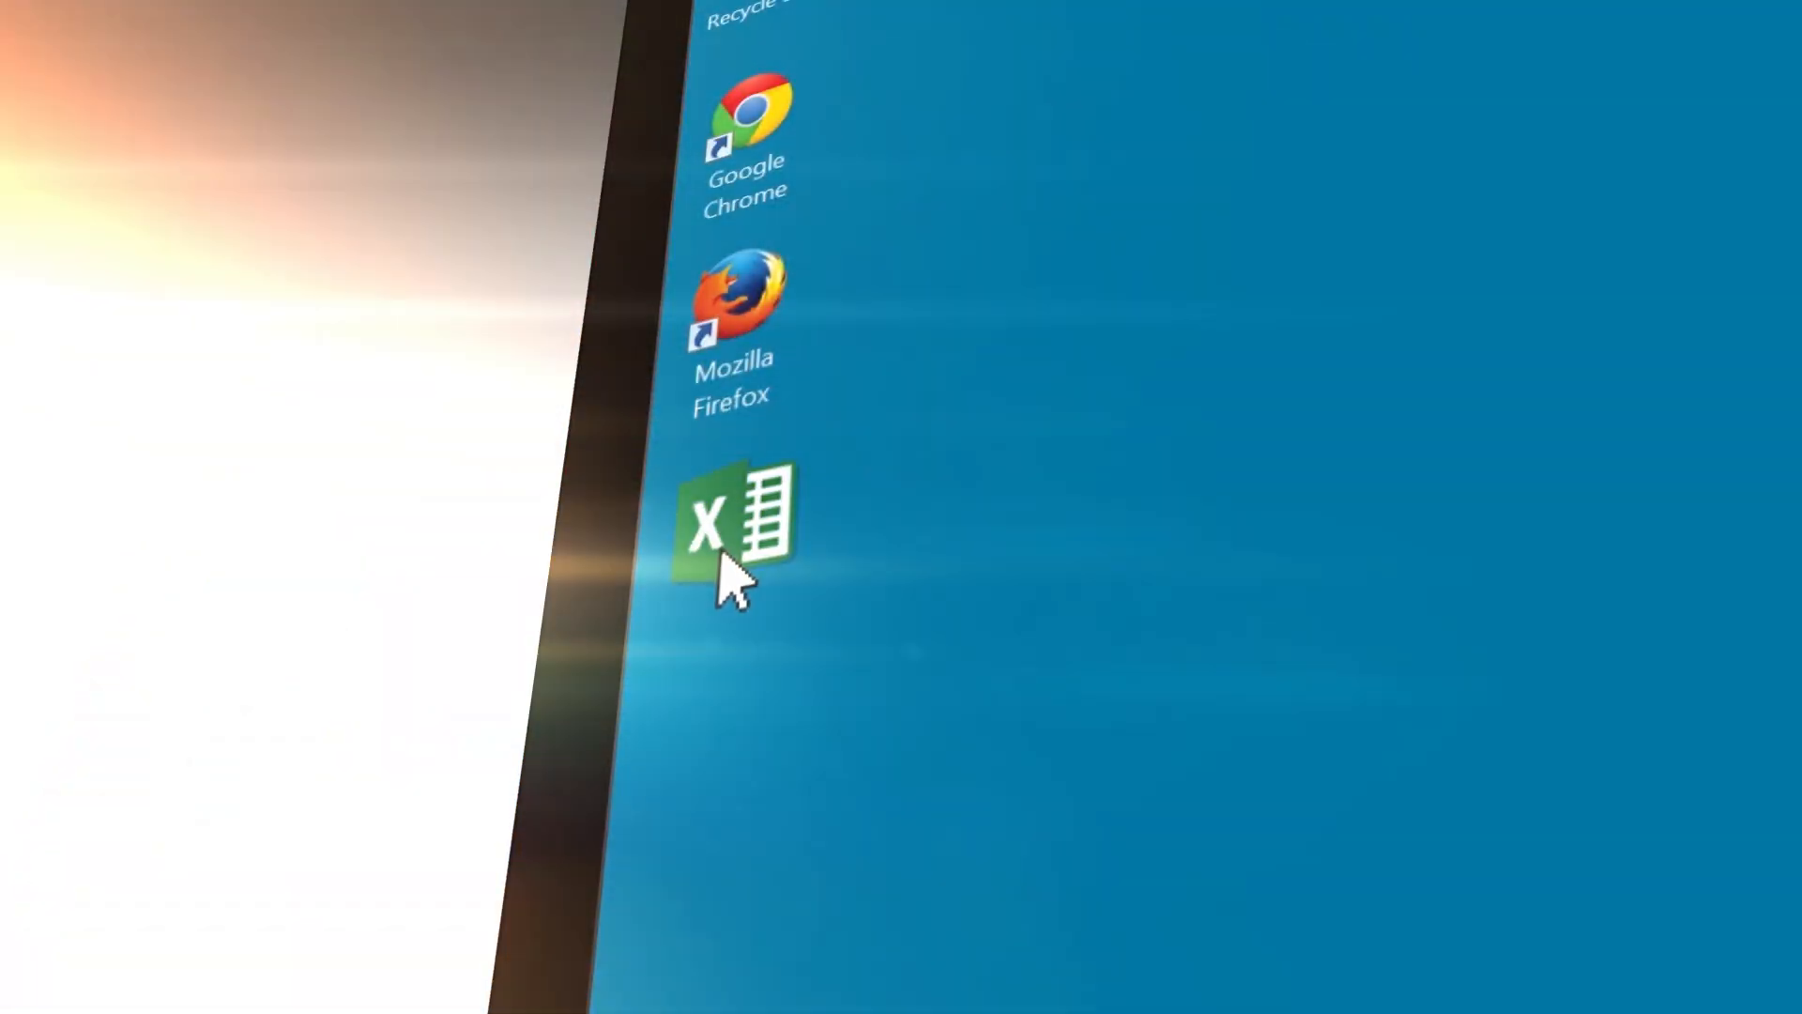
double_click(736, 528)
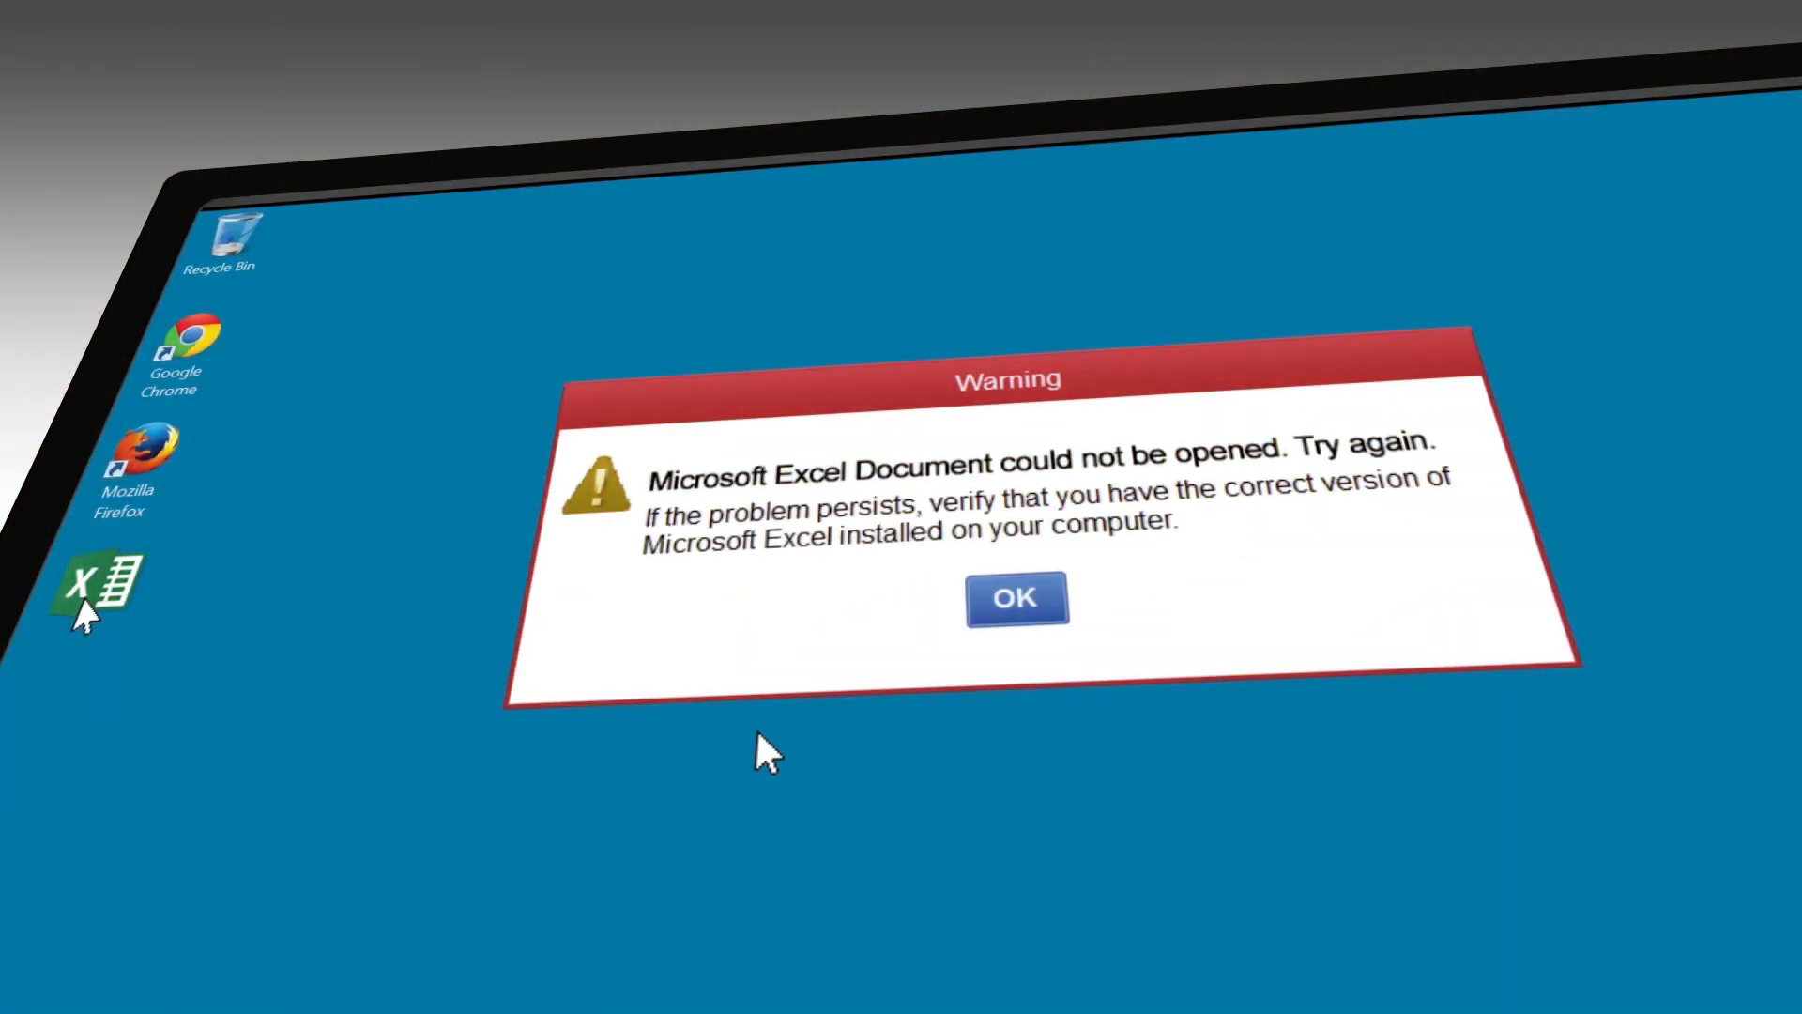
Enter a loan amount of 250000 and choose a 30-year term from the dropdown.
click(1016, 599)
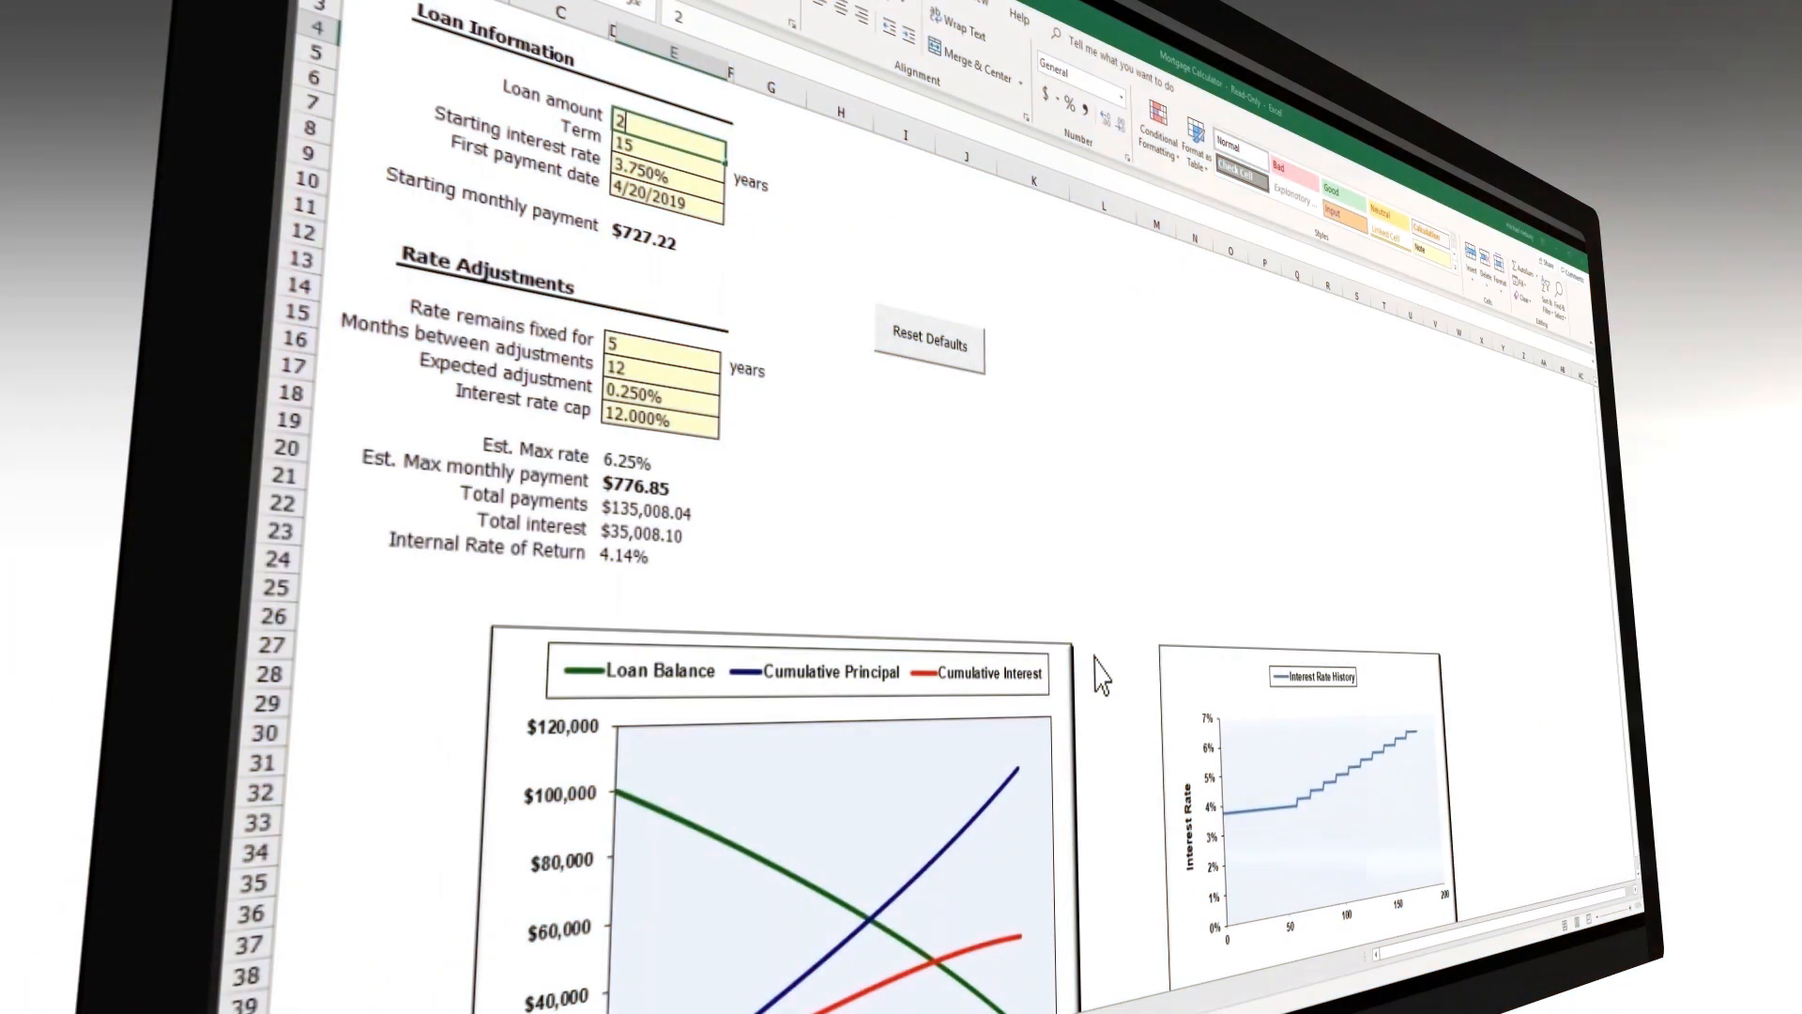
text(250000)
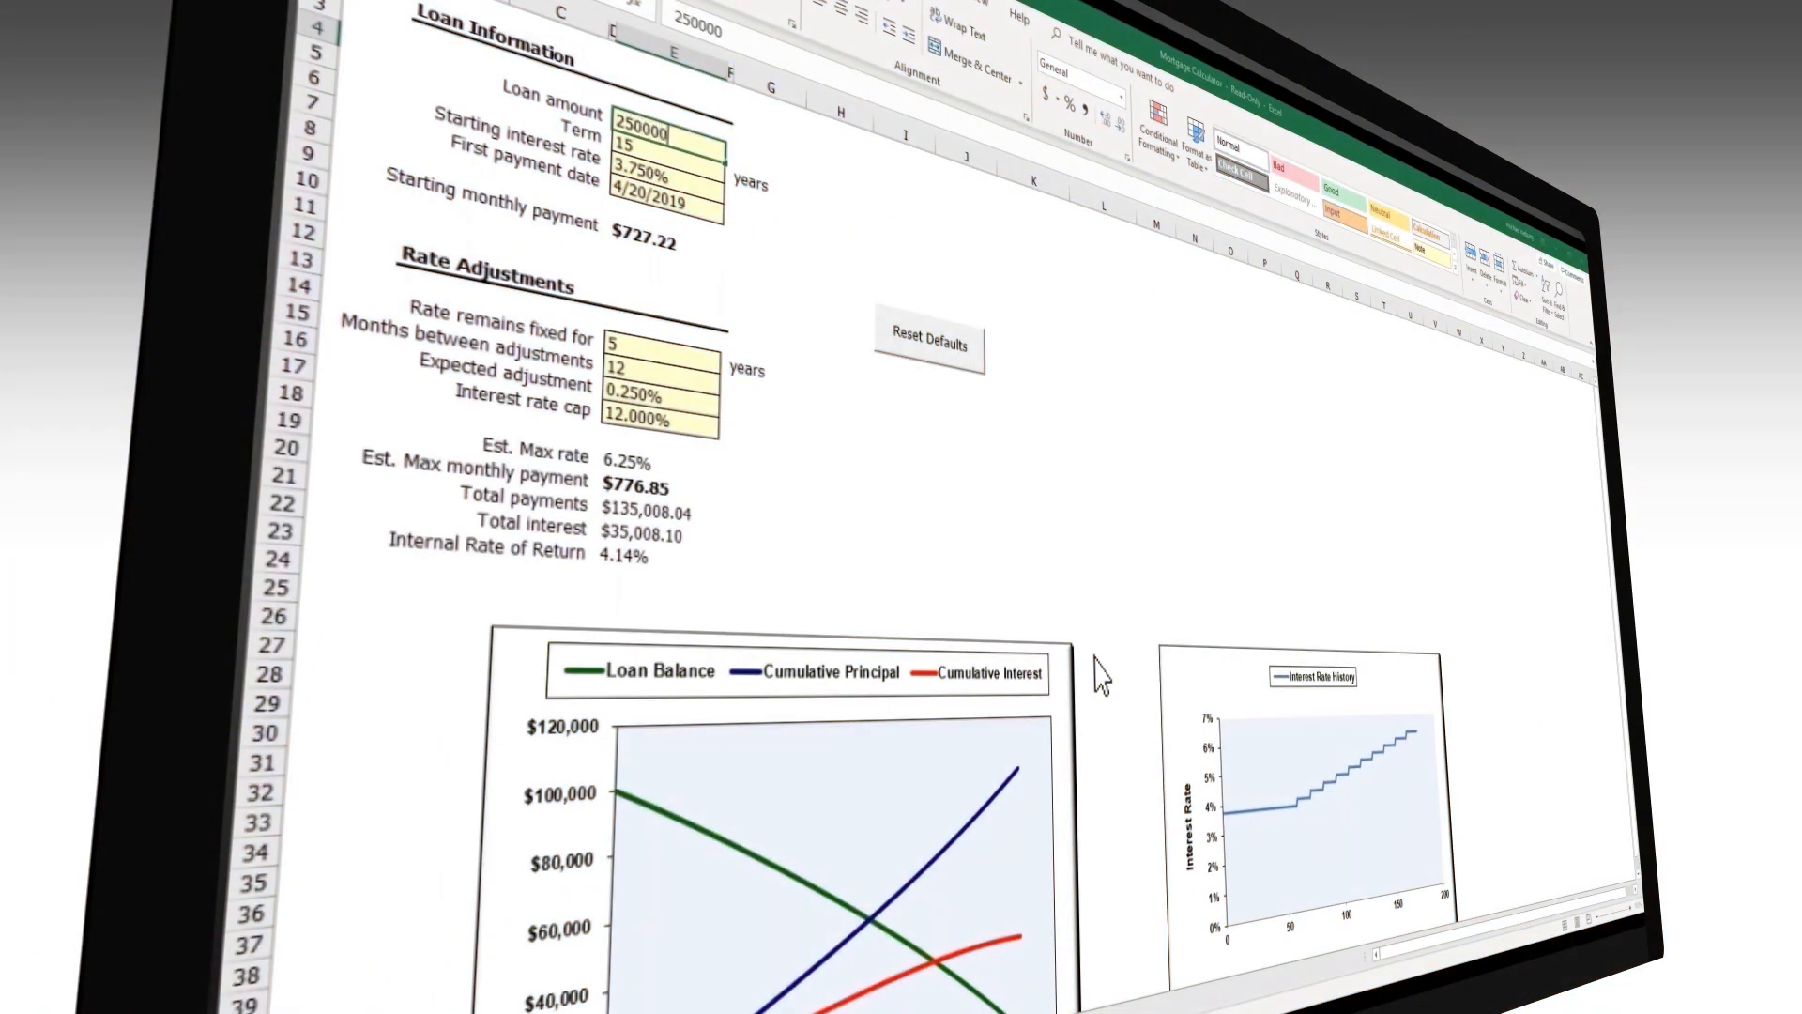
click(732, 142)
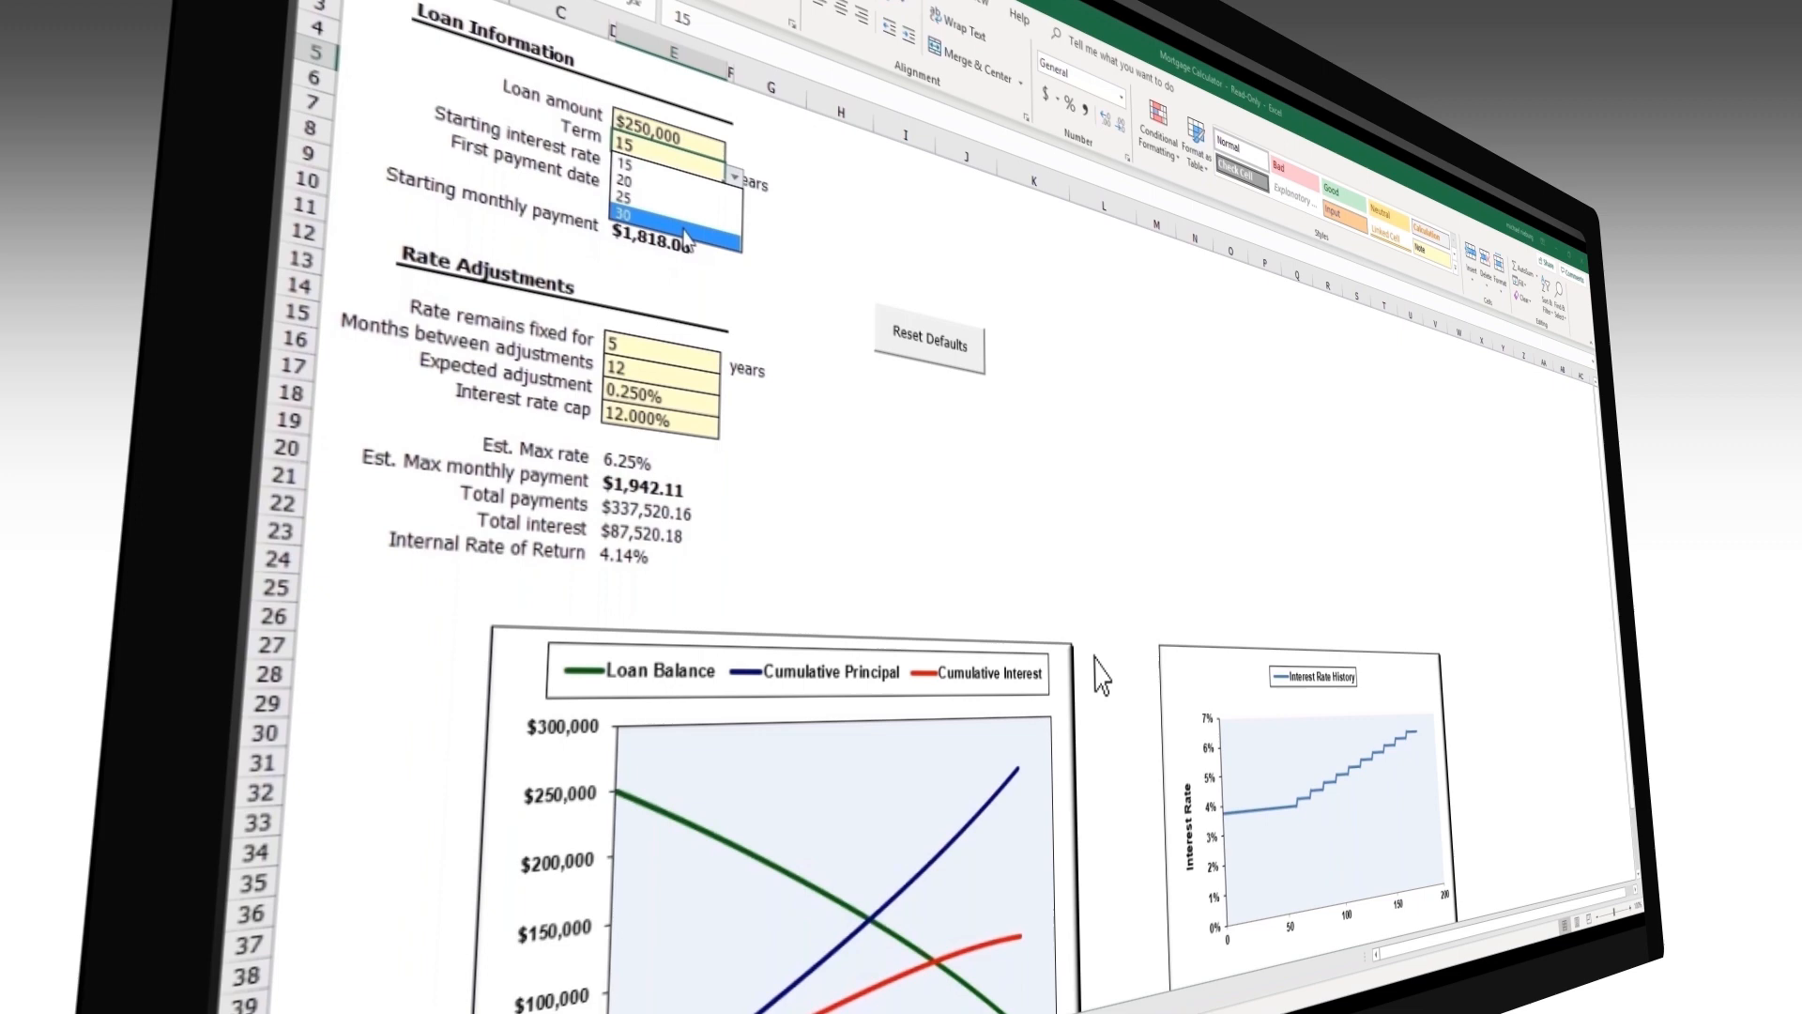
click(624, 215)
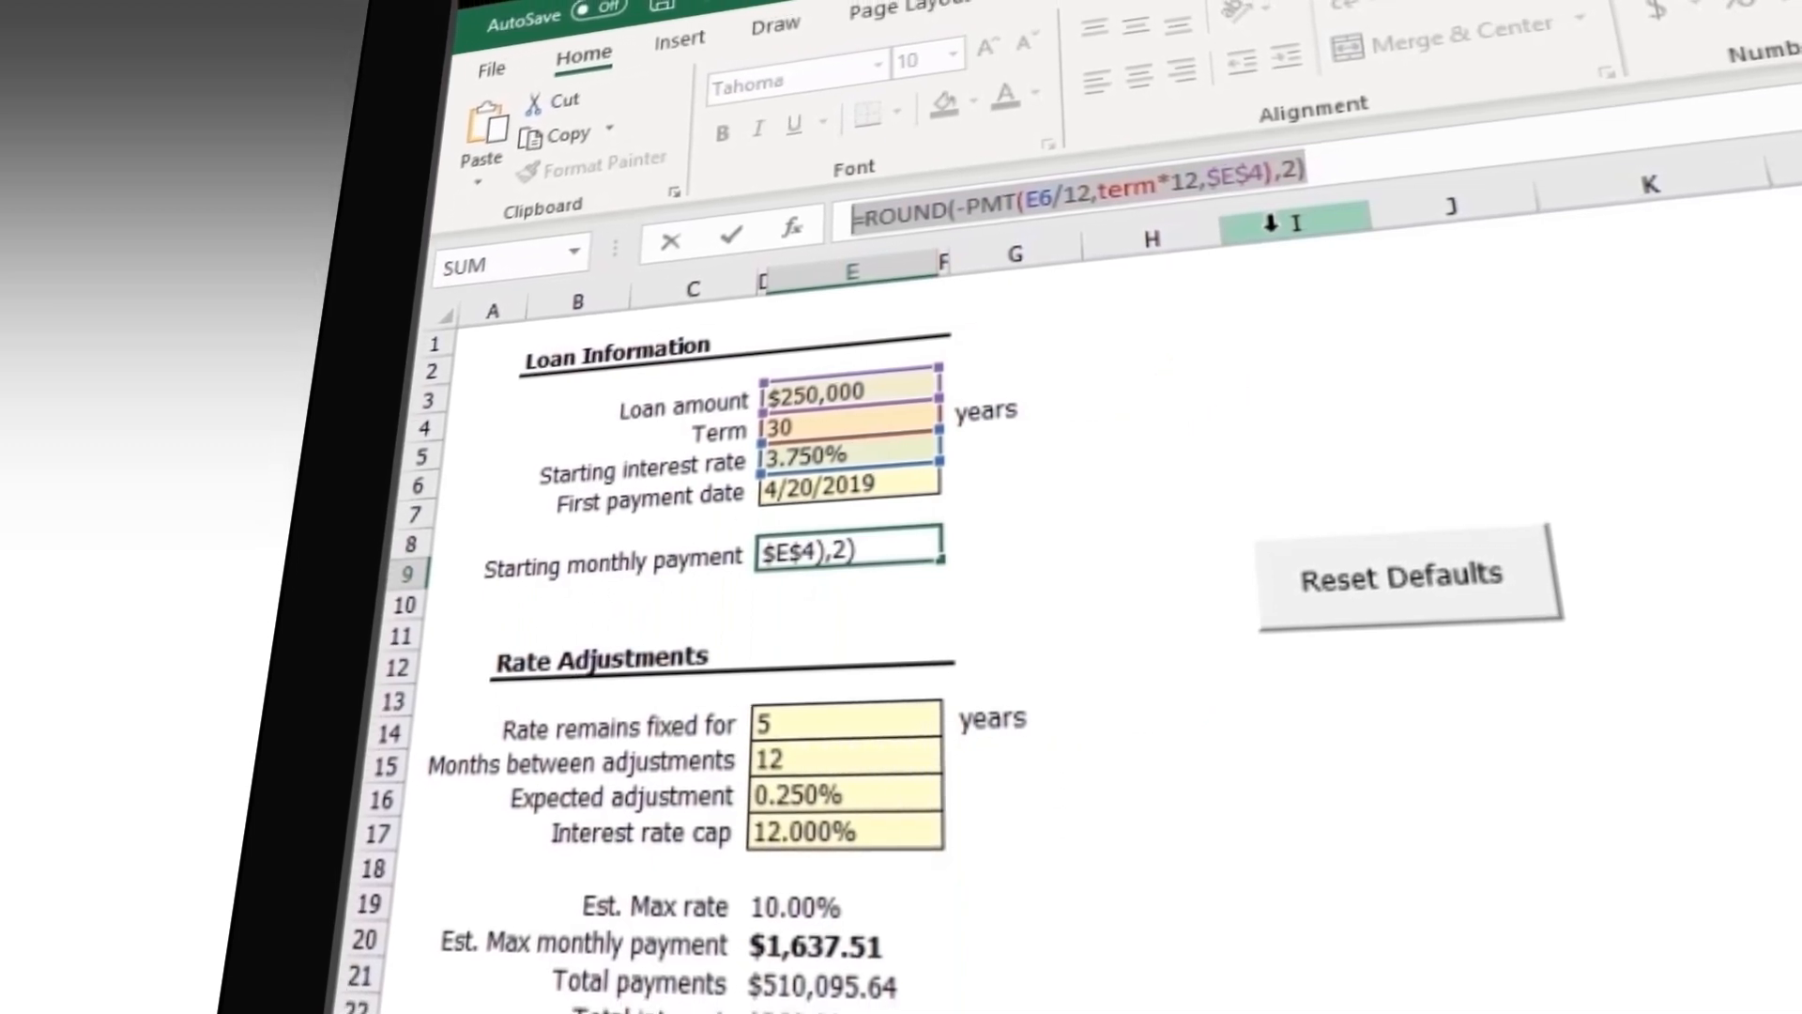
Overwrite the ROUND(-PMT(...)) starting monthly payment formula with =50.
text(=50)
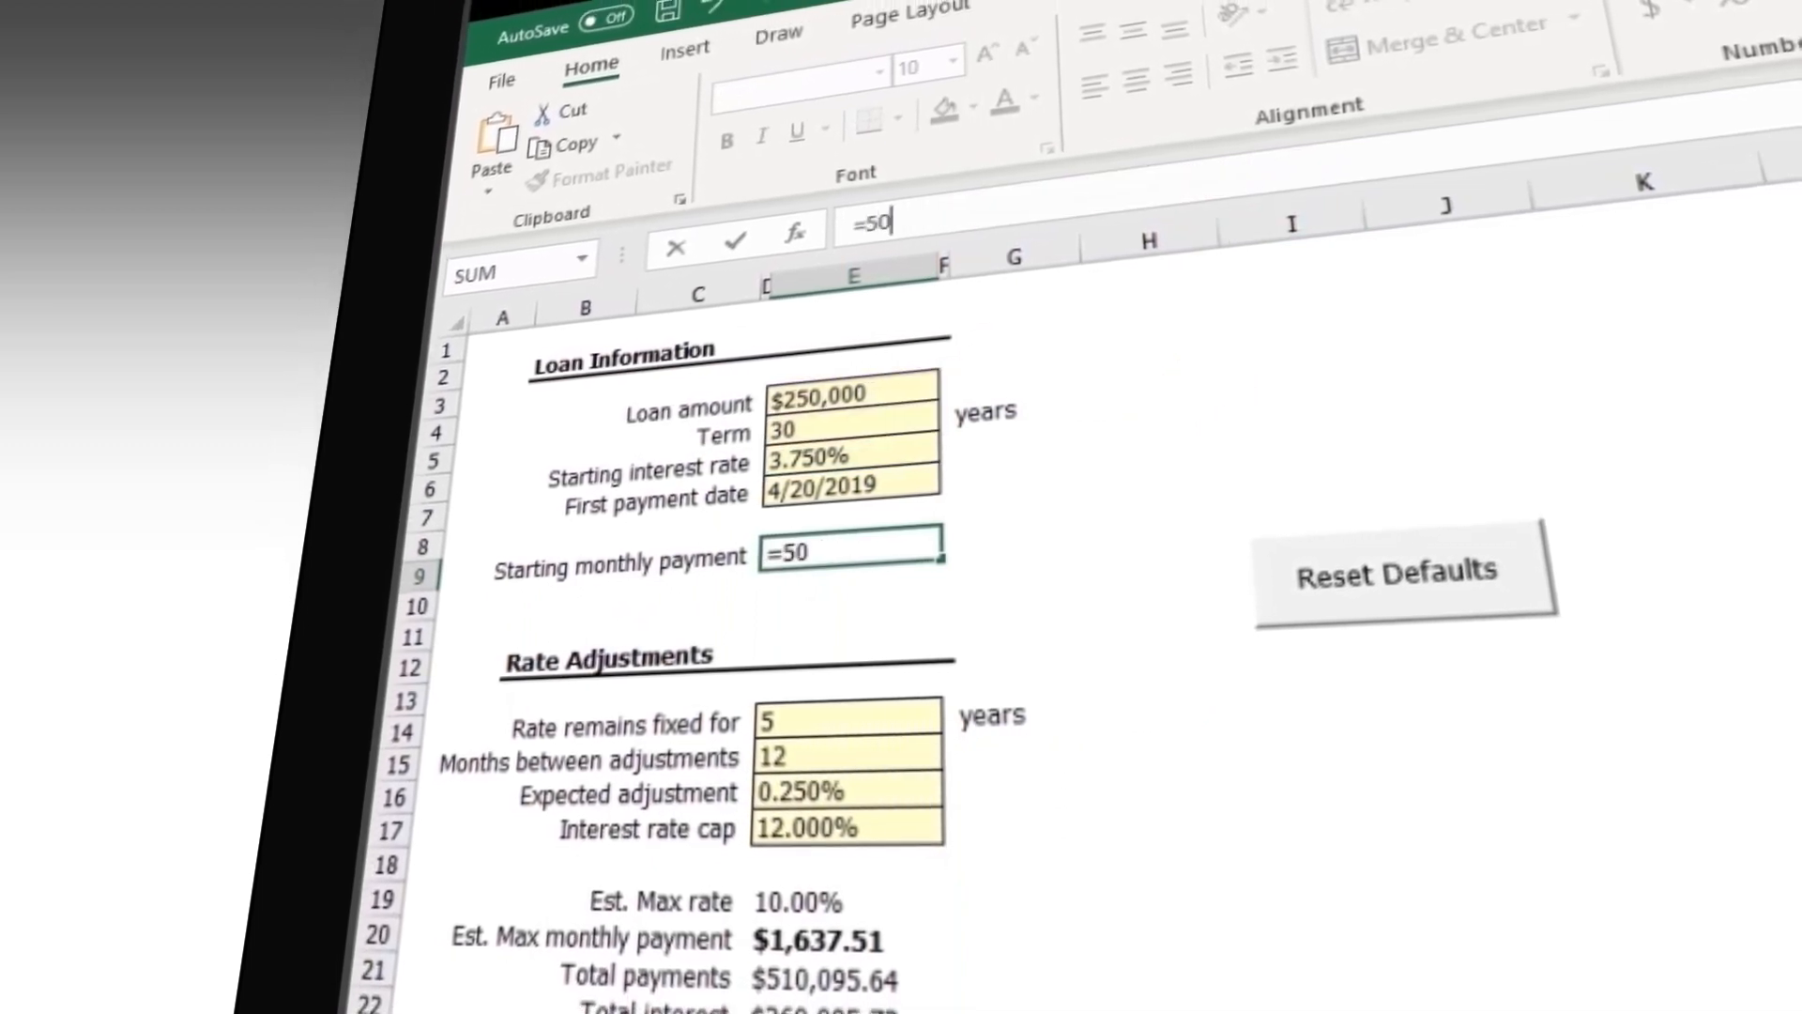